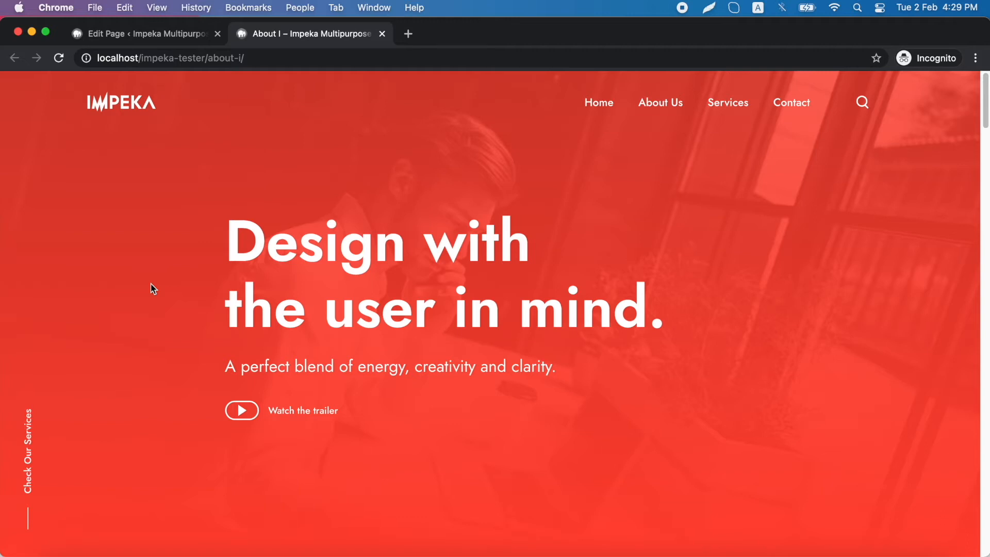
Go to the About page editor and bring up Row Settings for the hero row
scroll("down", 3)
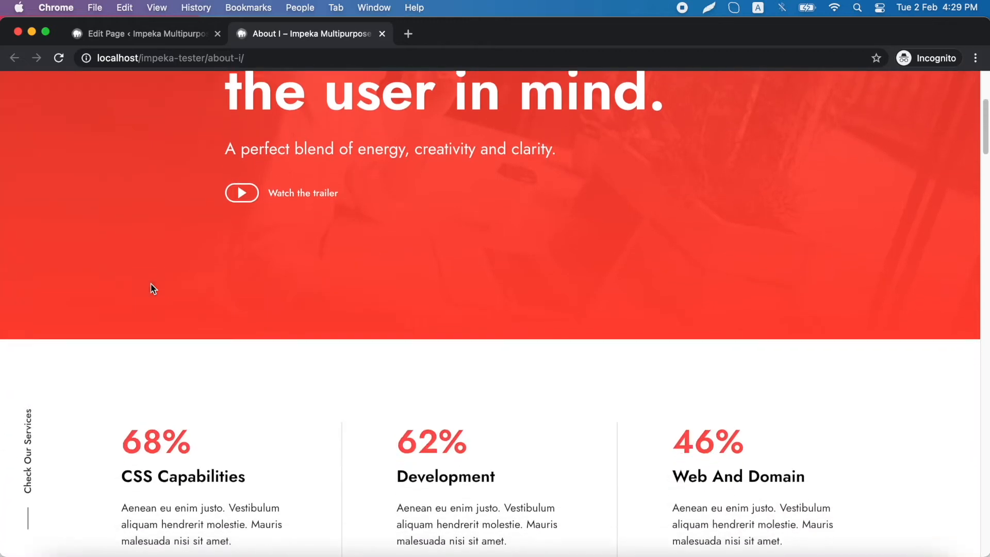
scroll("down", 3)
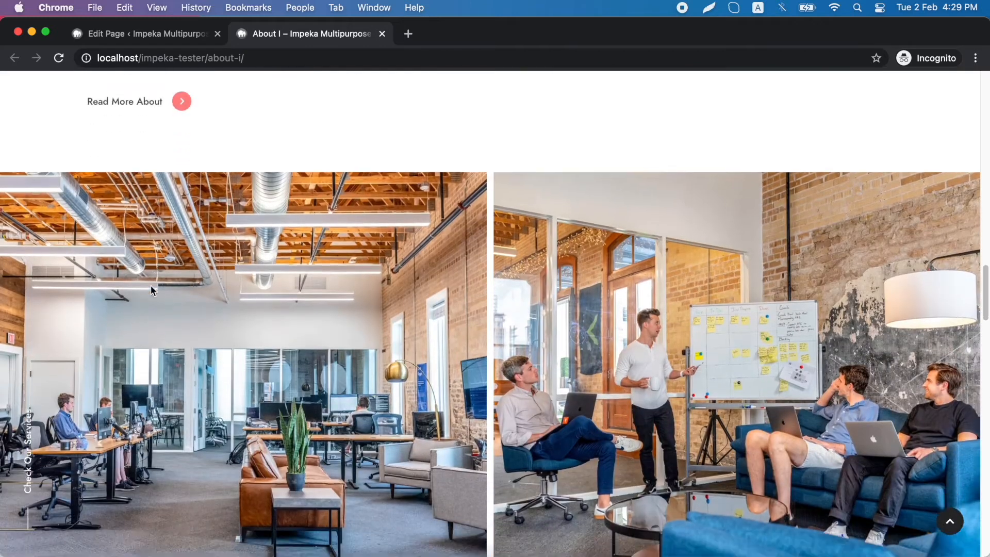
scroll("down", 3)
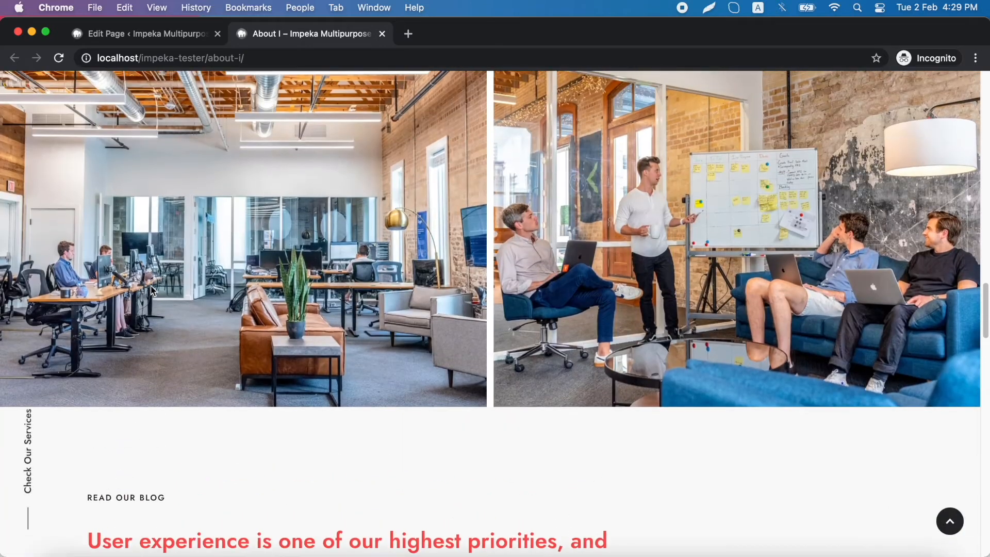
scroll("up", 3)
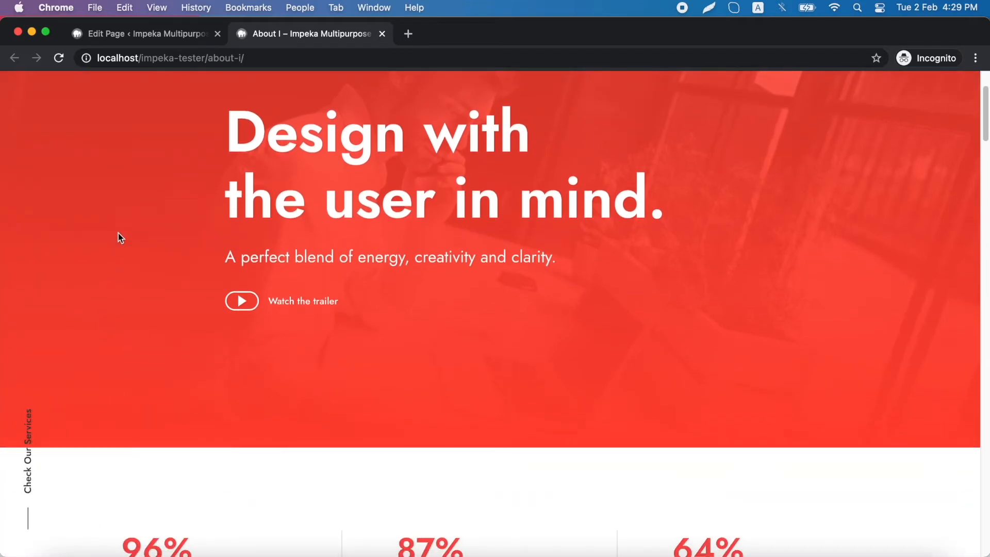
scroll("down", 3)
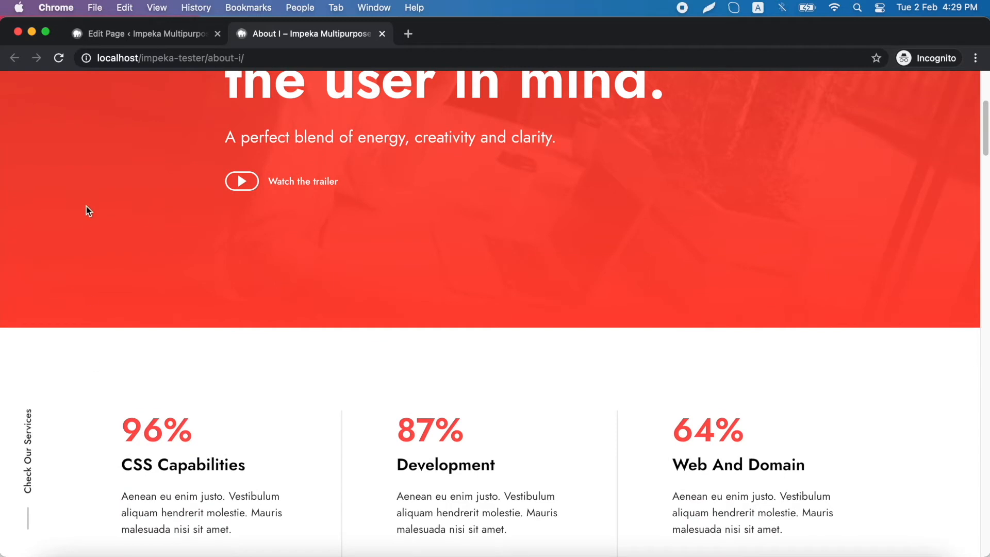
left_click(146, 33)
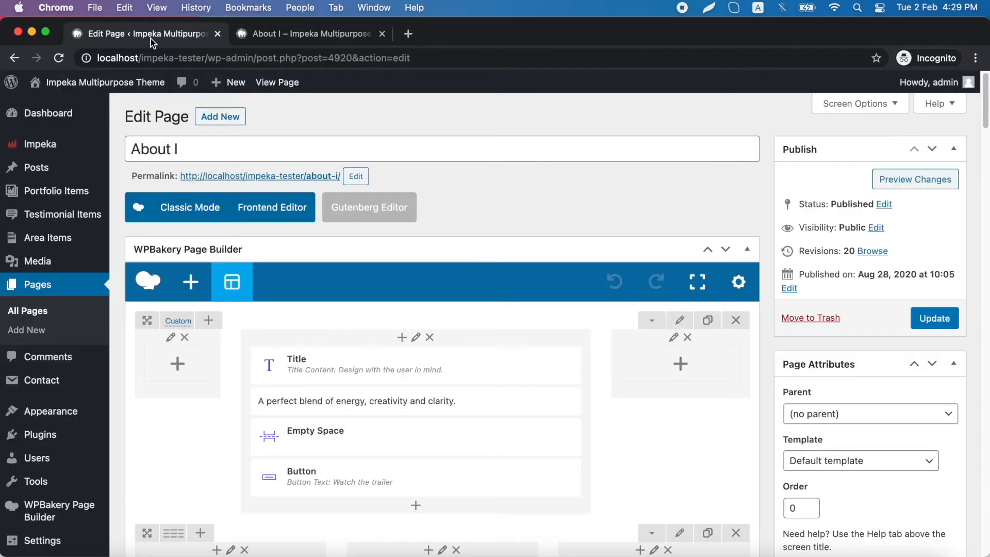
mouse_move(306, 347)
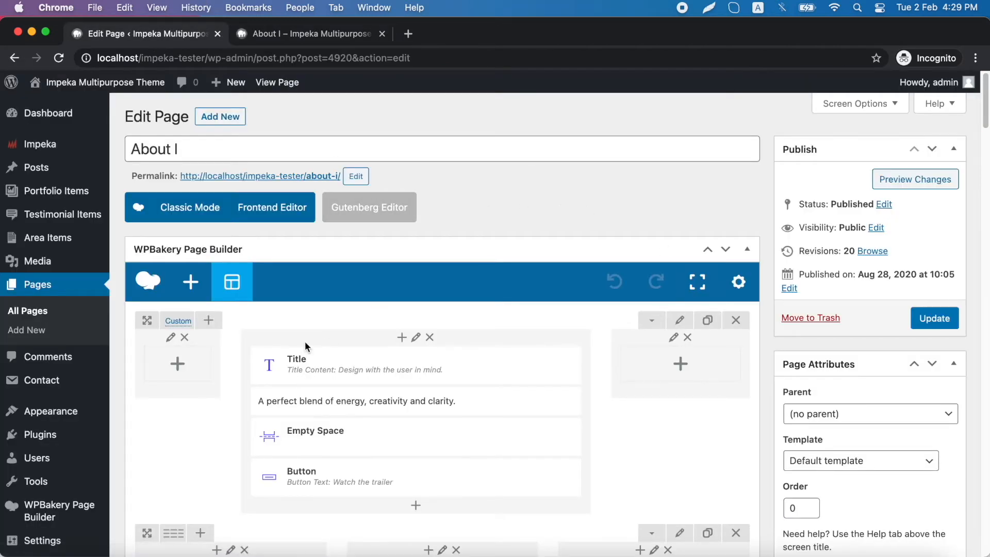
mouse_move(656, 373)
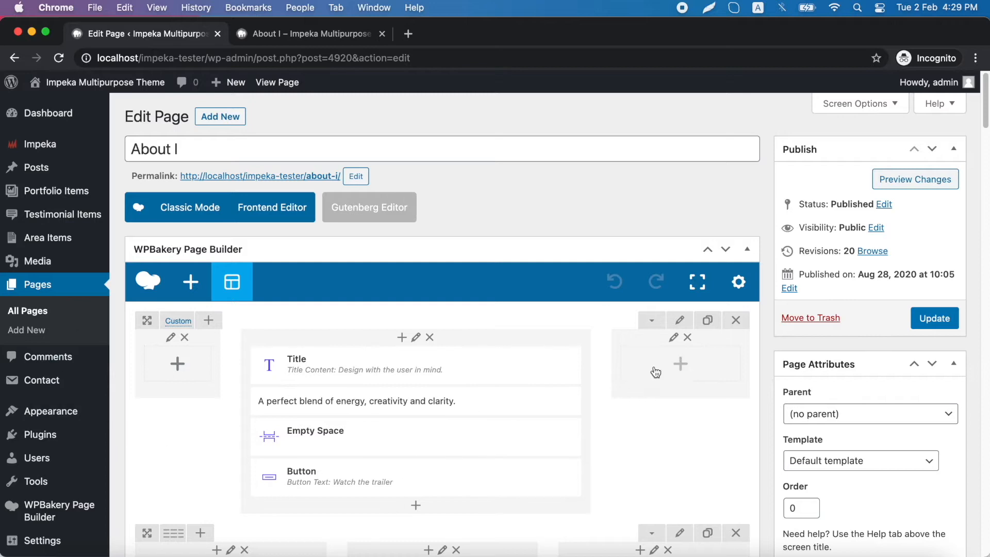
mouse_move(678, 328)
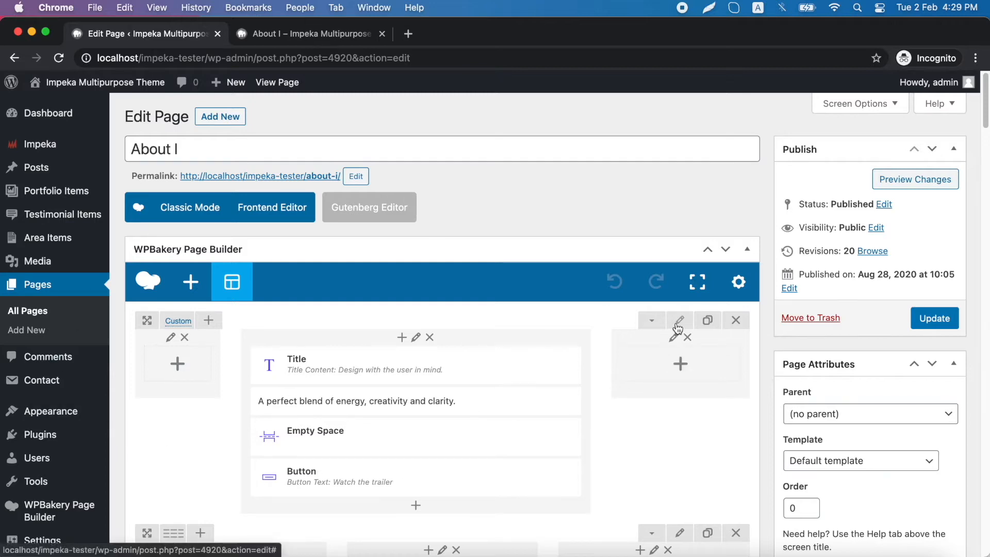
left_click(679, 320)
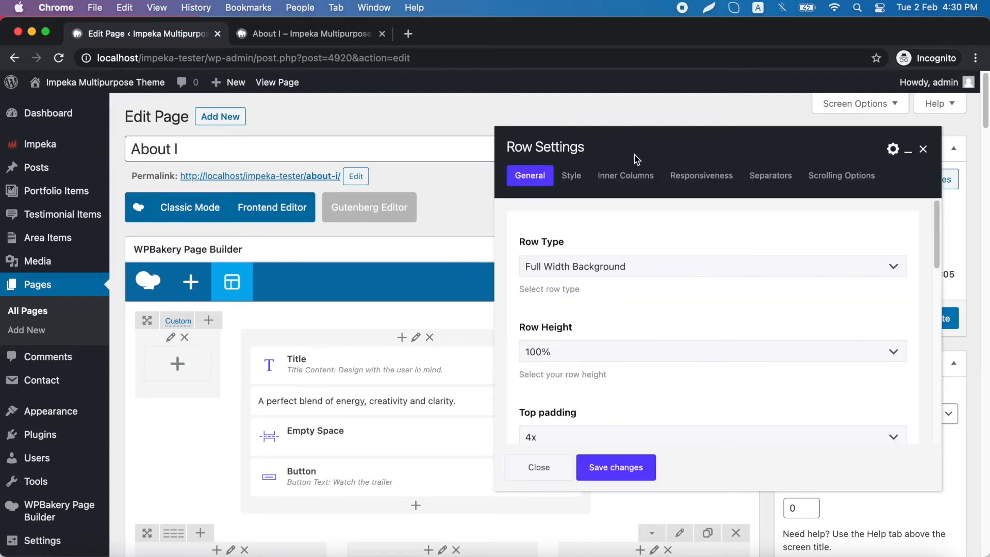
mouse_move(770, 184)
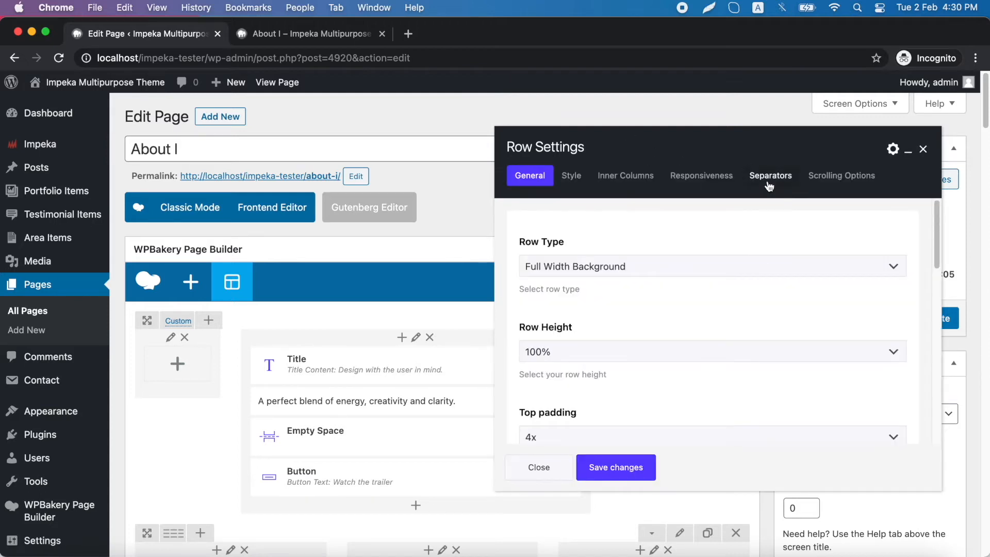
Under Separators, set the bottom separator to Wave Right at 30% size
left_click(769, 175)
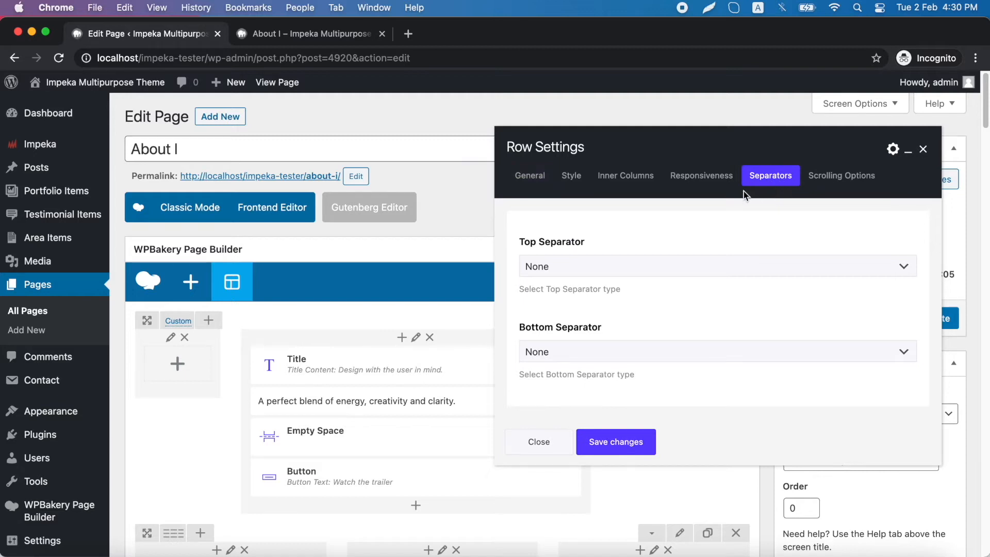
mouse_move(575, 350)
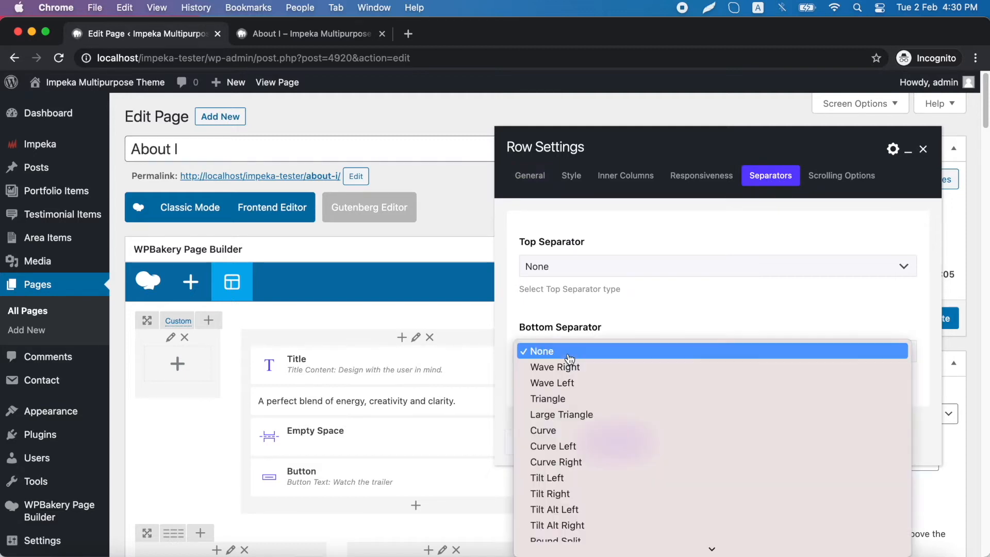
mouse_move(587, 369)
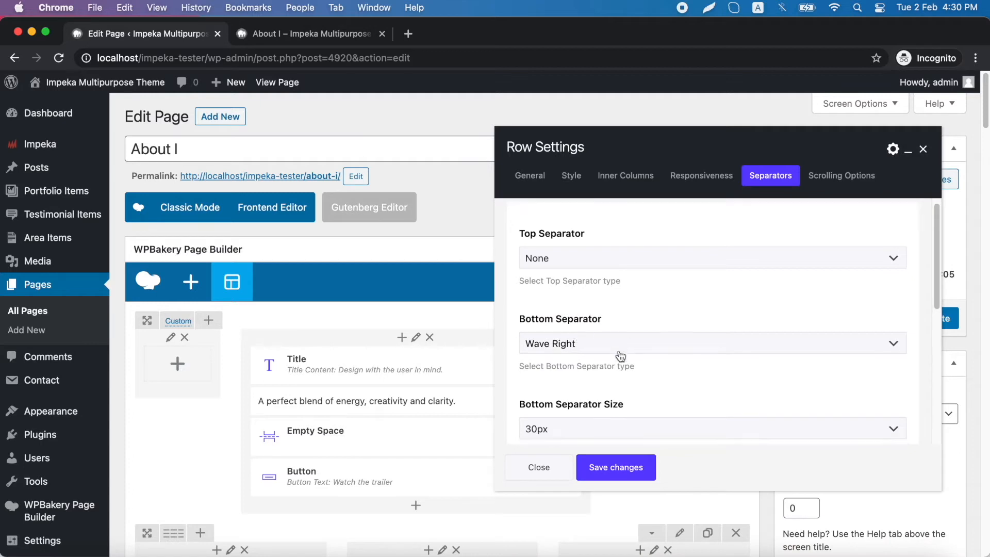
scroll("down", 3)
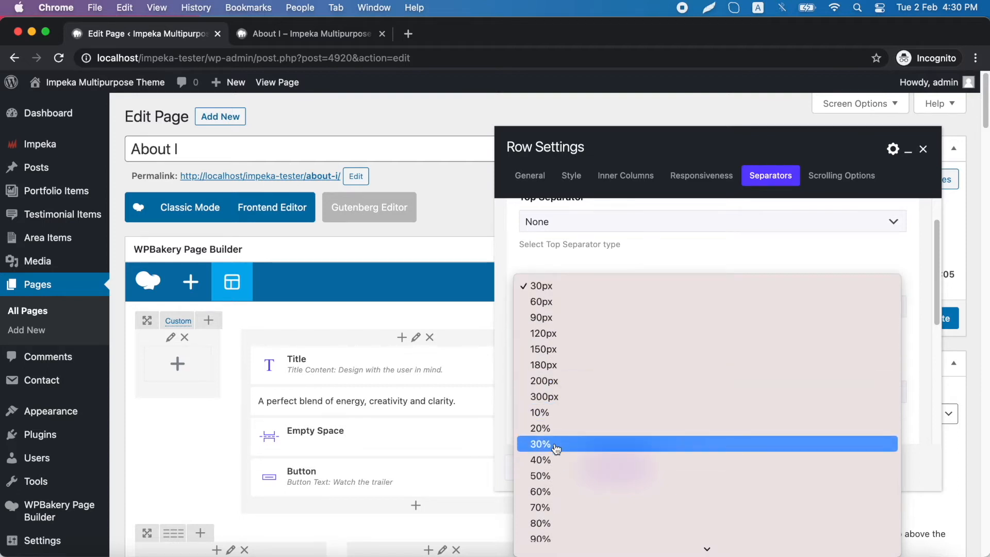
left_click(539, 444)
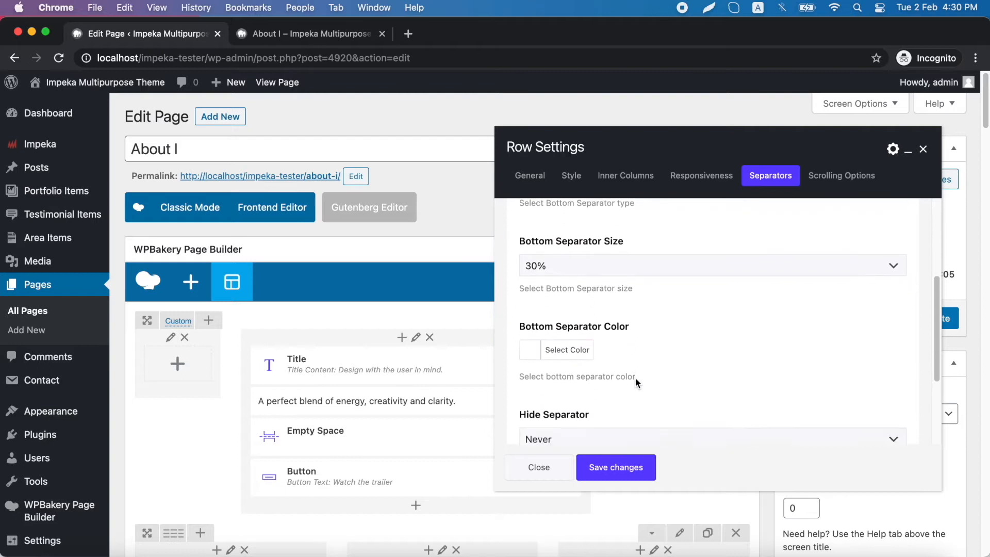
Adjust the bottom separator colour and hide it on tablet portrait and smaller
left_click(566, 350)
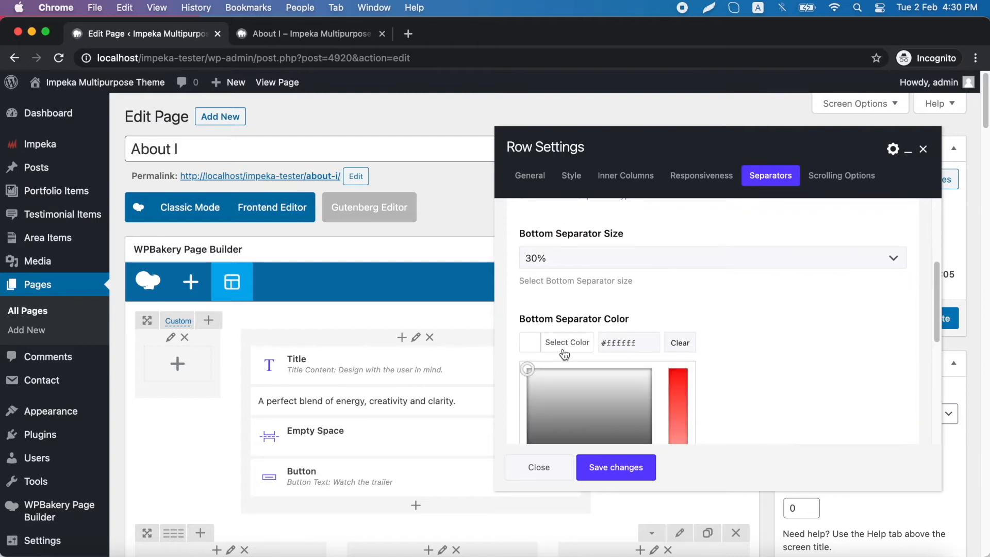
mouse_move(659, 330)
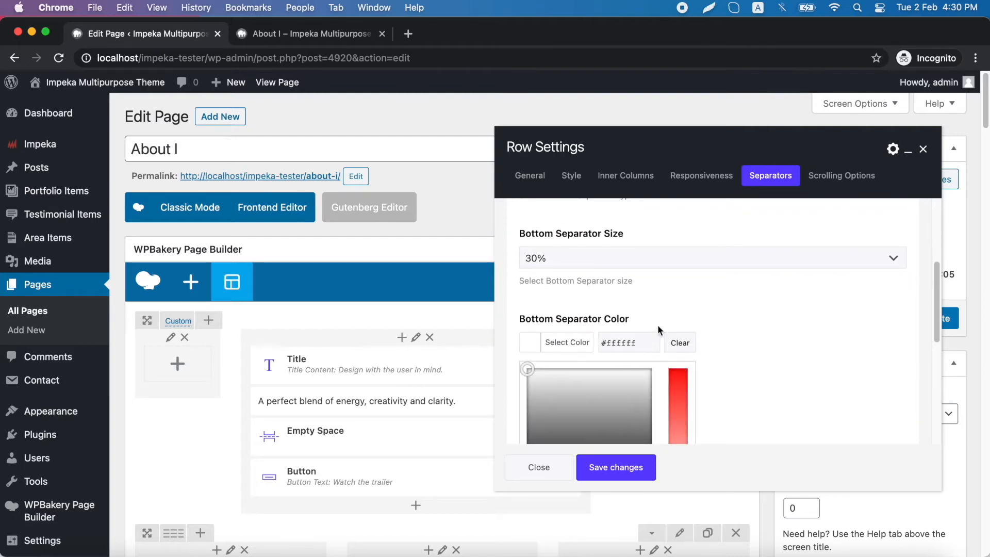
scroll("down", 3)
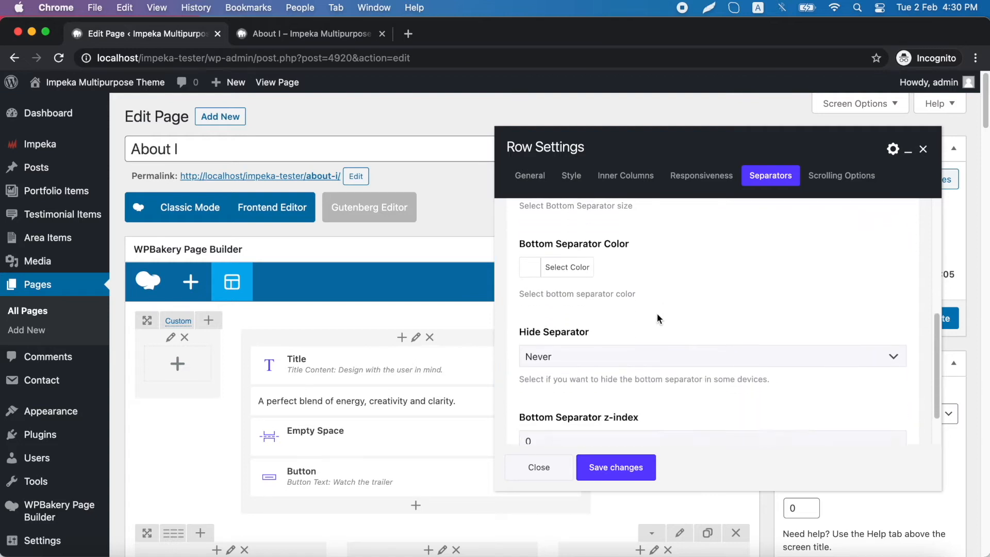
left_click(709, 355)
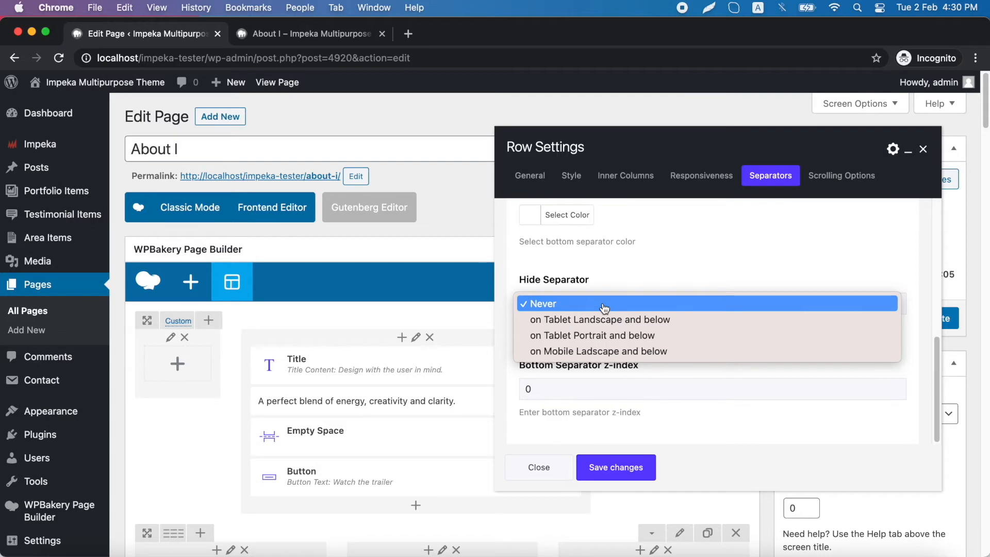
mouse_move(600, 315)
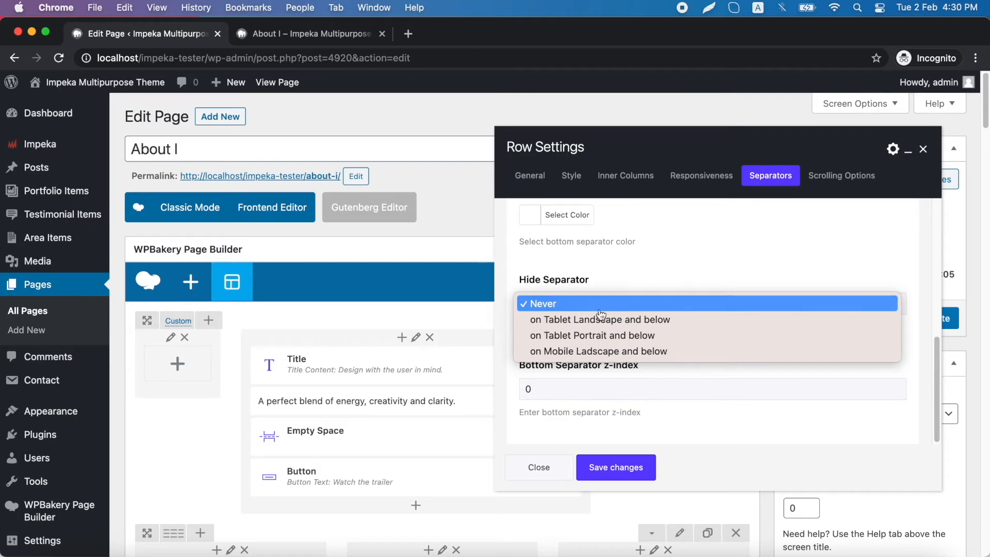
mouse_move(599, 336)
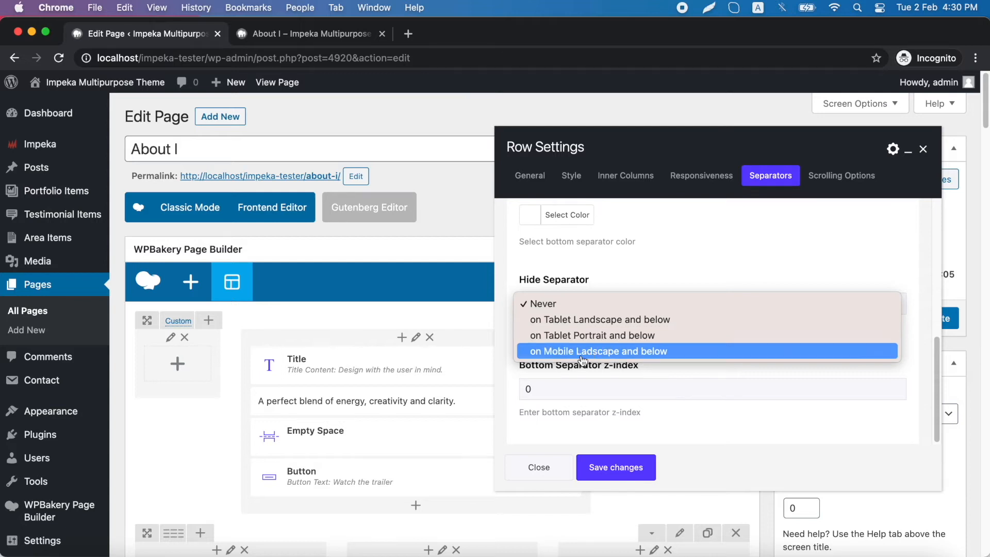
mouse_move(594, 335)
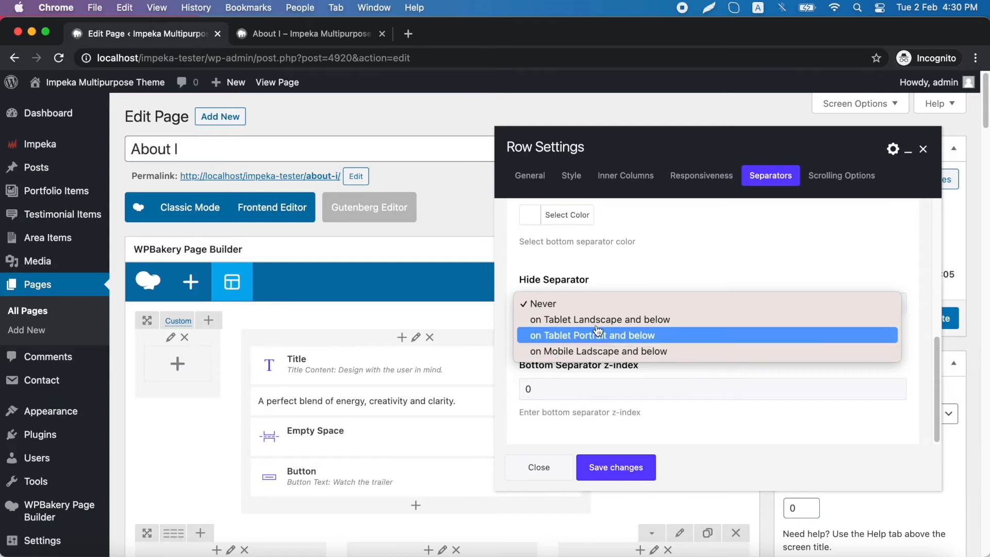
left_click(541, 303)
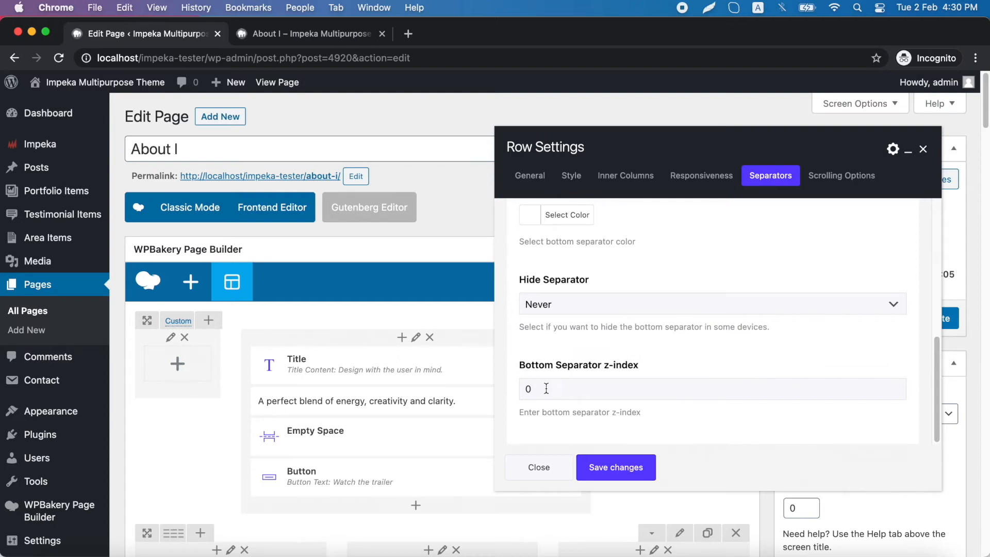
mouse_move(615, 467)
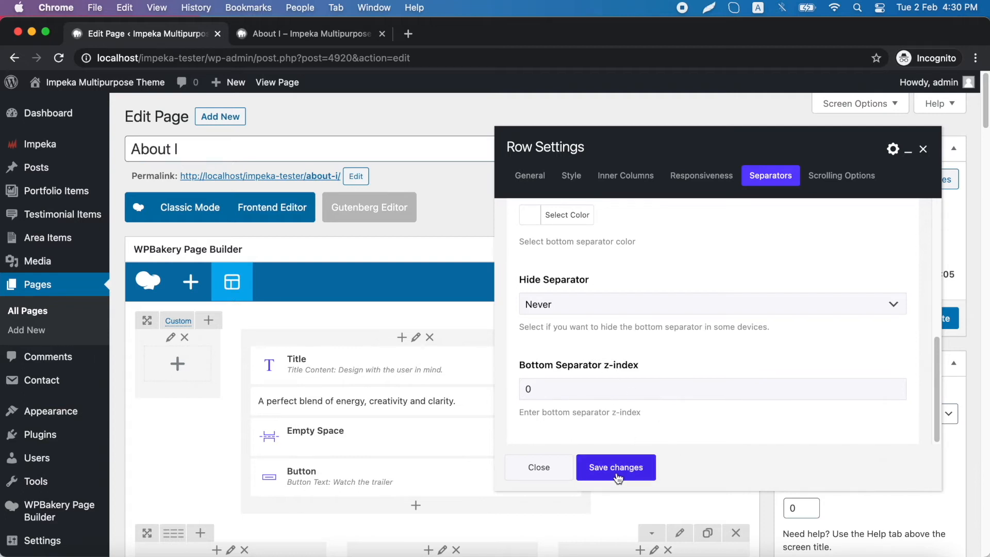
Save the row settings, update the page, and switch to the live About tab
left_click(615, 467)
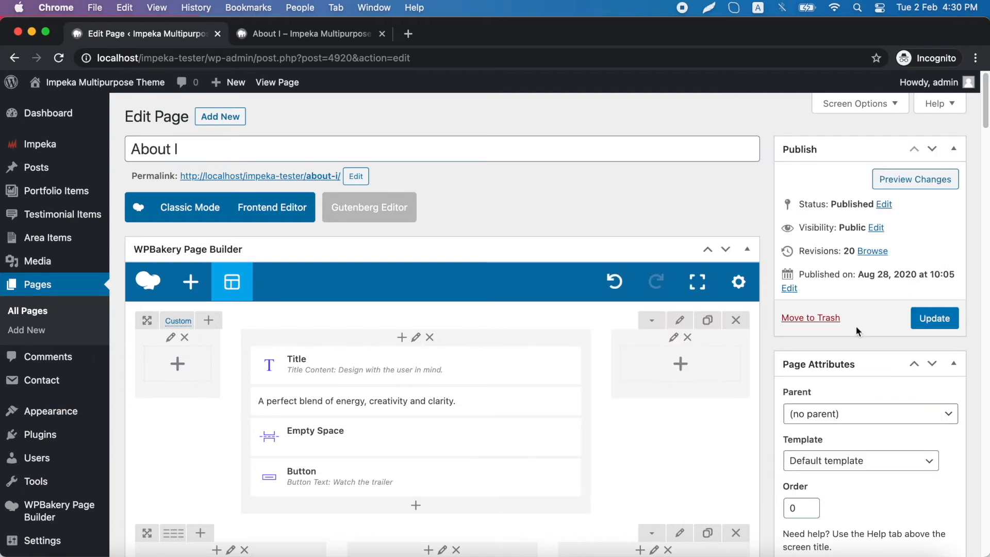
left_click(935, 318)
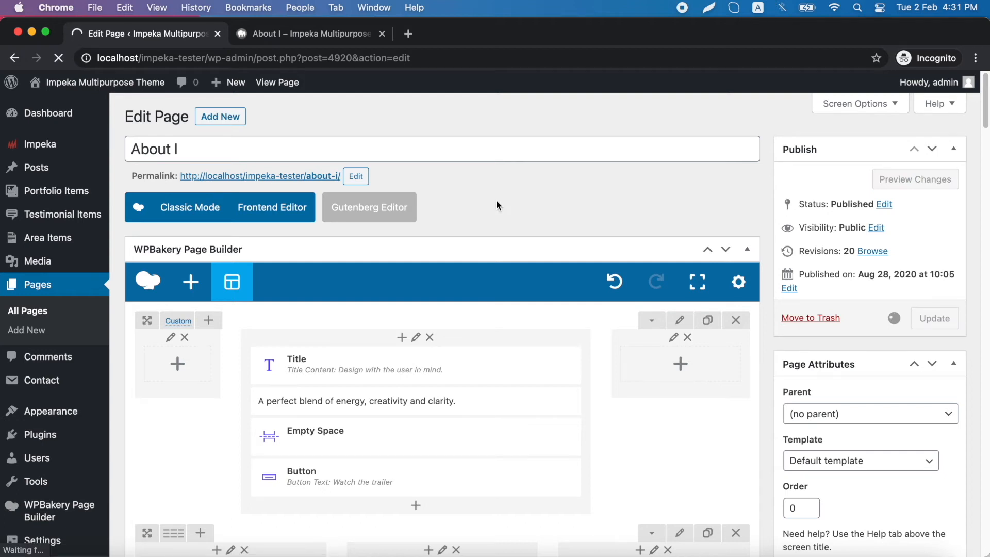
left_click(311, 33)
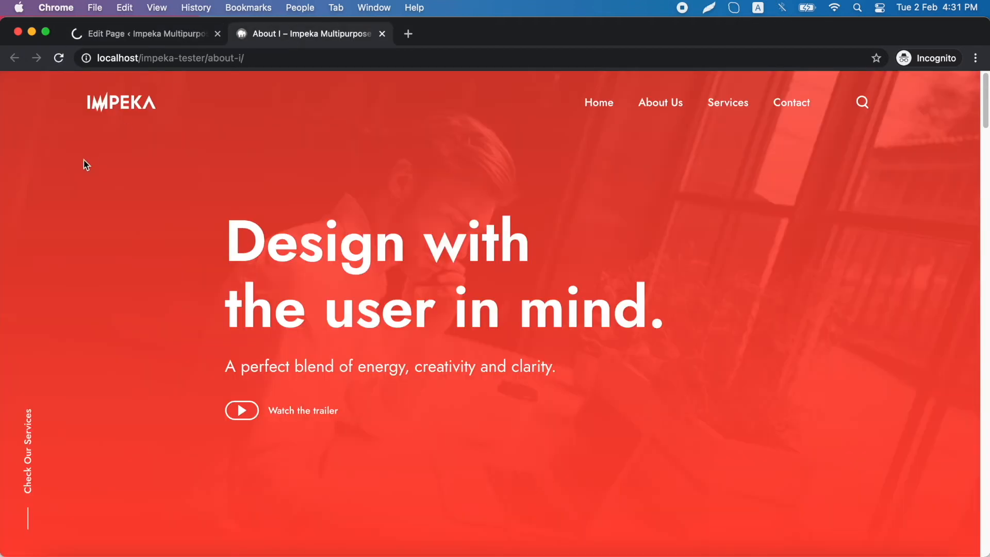
Reload the live About page to inspect the wave separator, then return to the editor
left_click(58, 58)
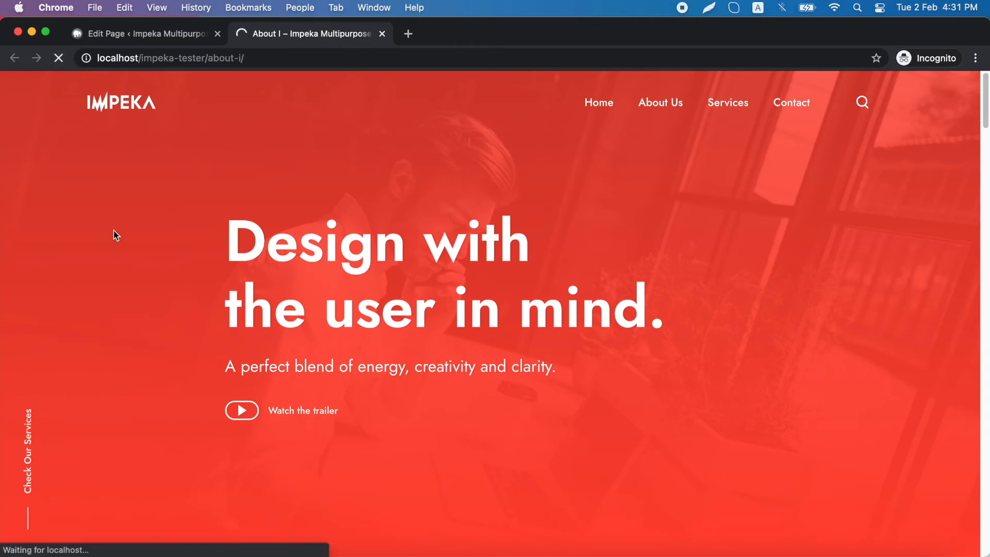
scroll("down", 3)
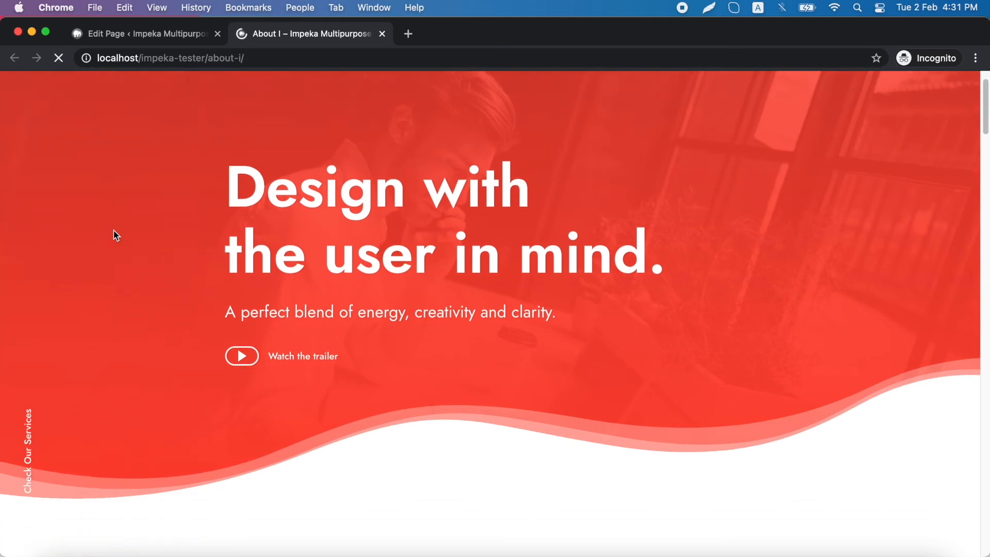
scroll("down", 3)
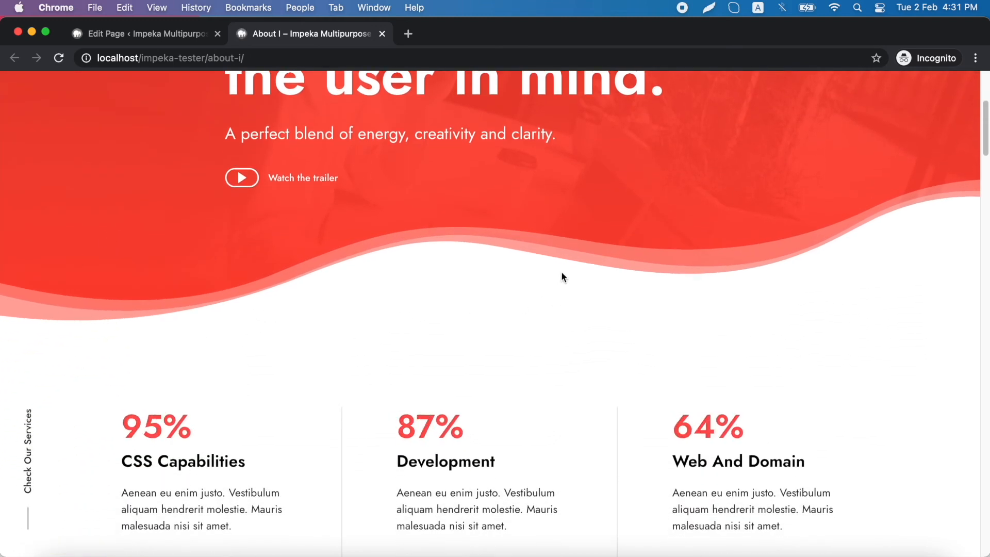
scroll("up", 3)
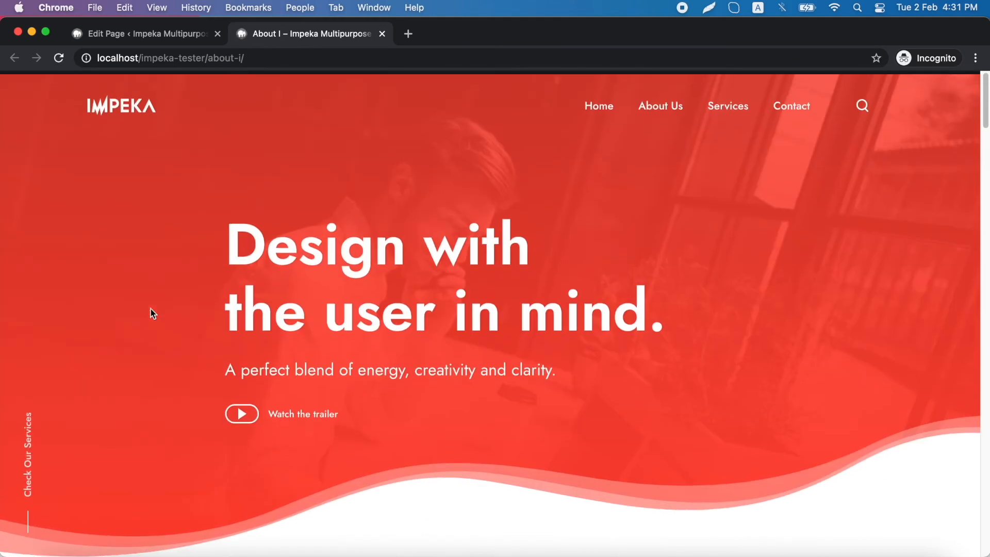
left_click(146, 33)
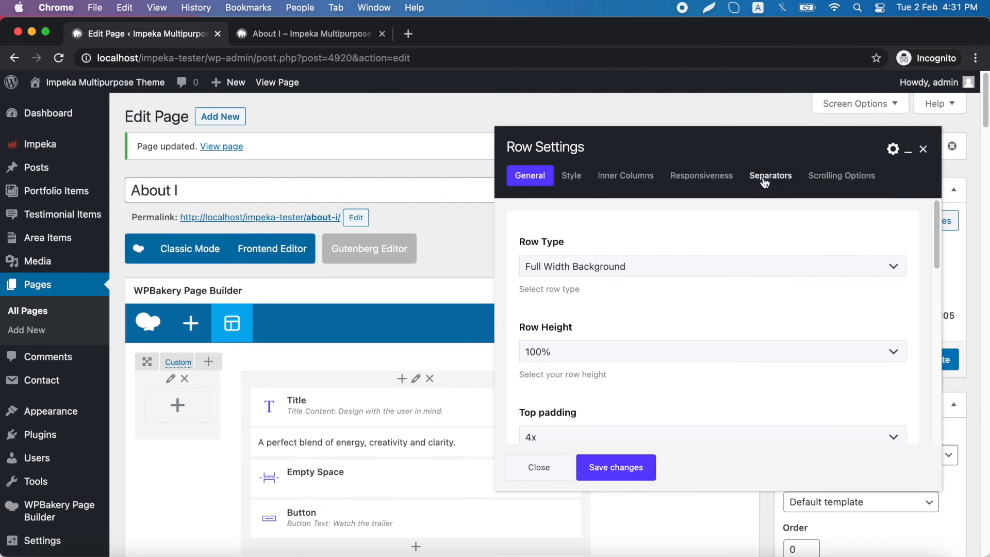
Change the bottom separator to Curve Right at 50% size
left_click(771, 176)
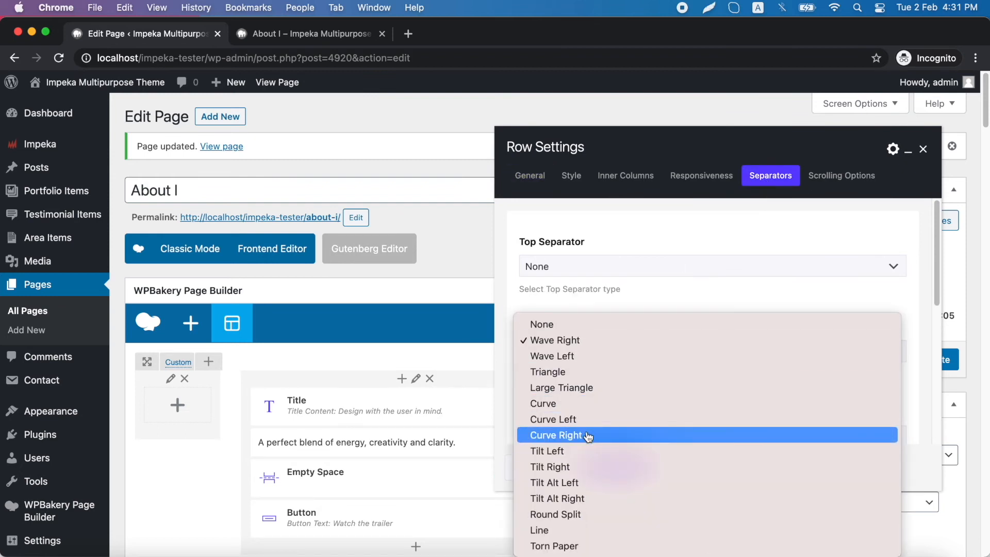
left_click(558, 436)
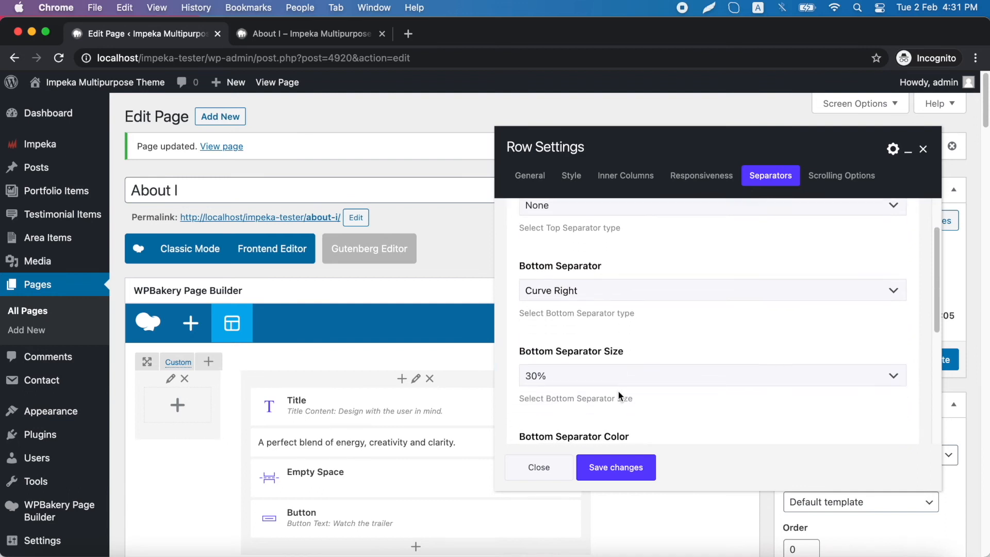
left_click(709, 376)
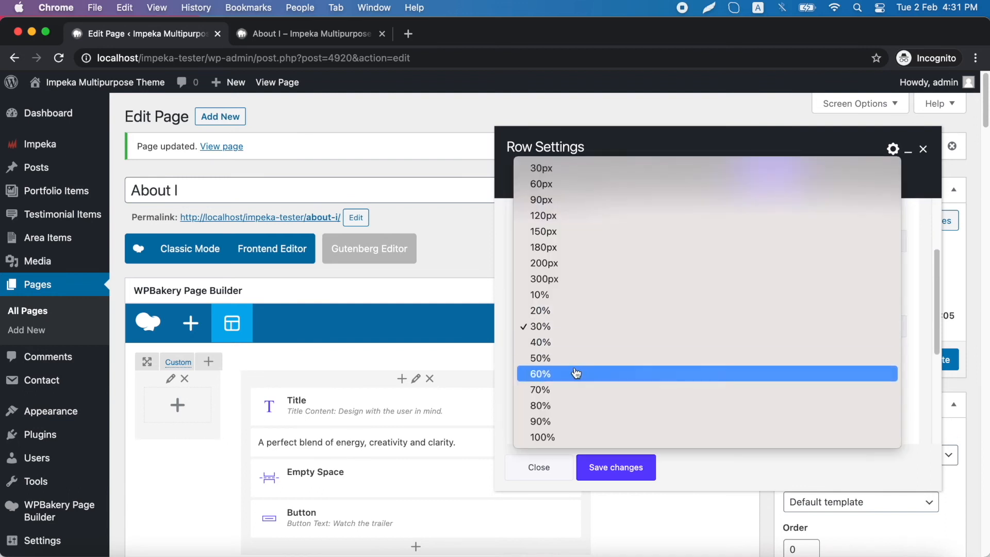
left_click(539, 358)
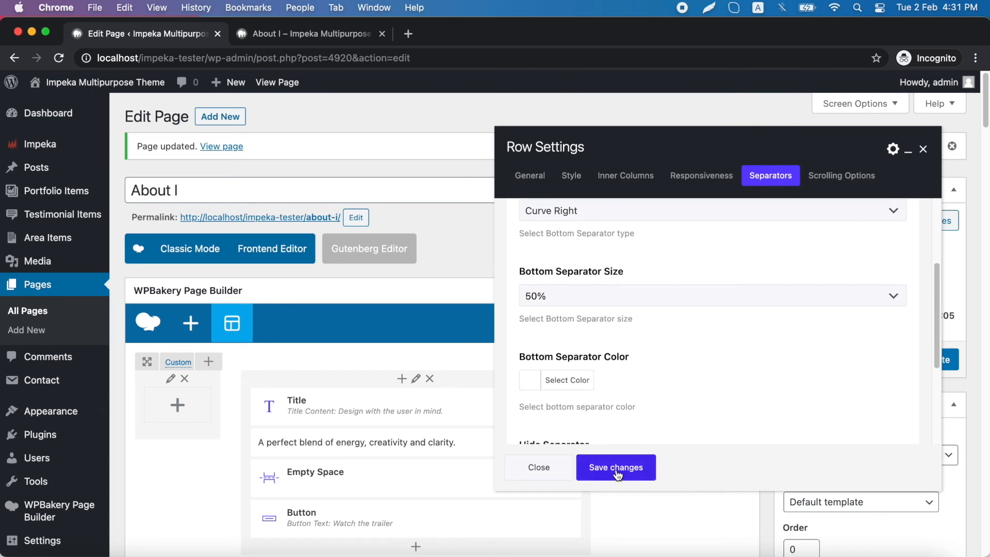
Save the row settings and update, then switch to the live About tab
left_click(614, 467)
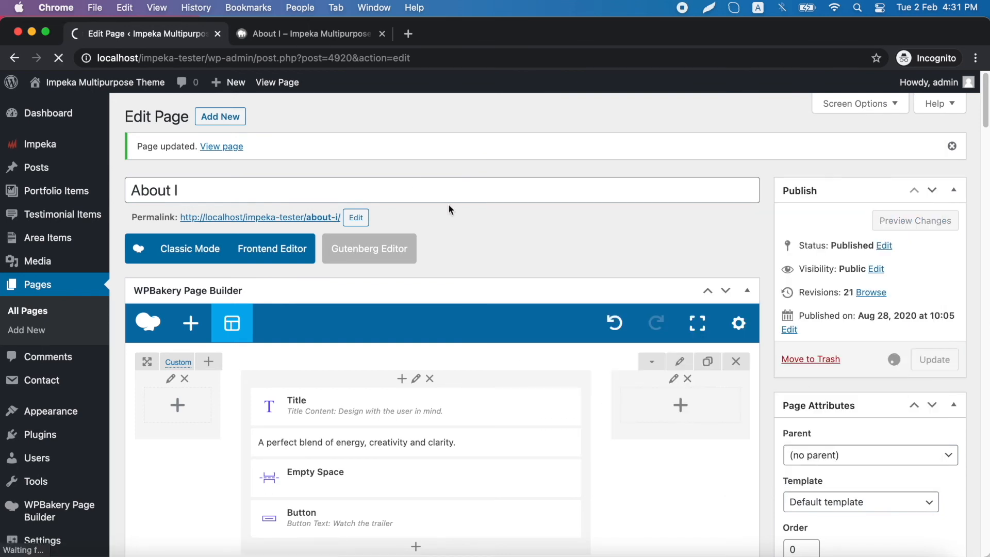
left_click(308, 33)
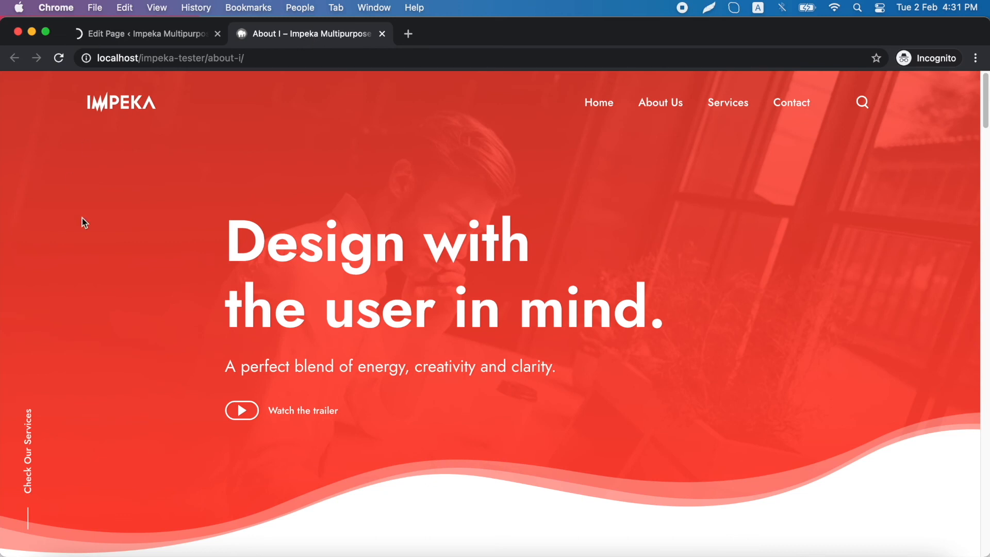
Reload the live About page and scroll to inspect the new curved hero edge
left_click(58, 57)
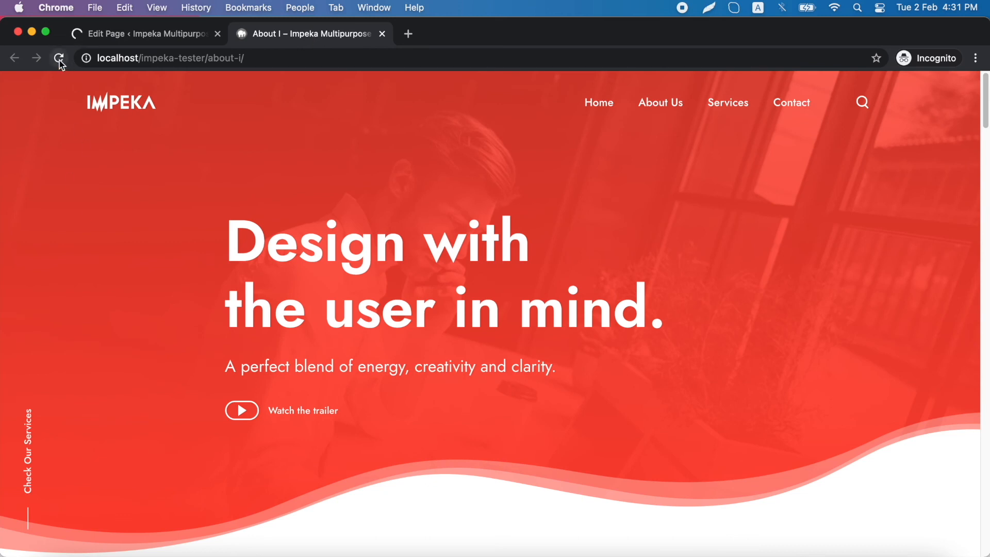
left_click(58, 58)
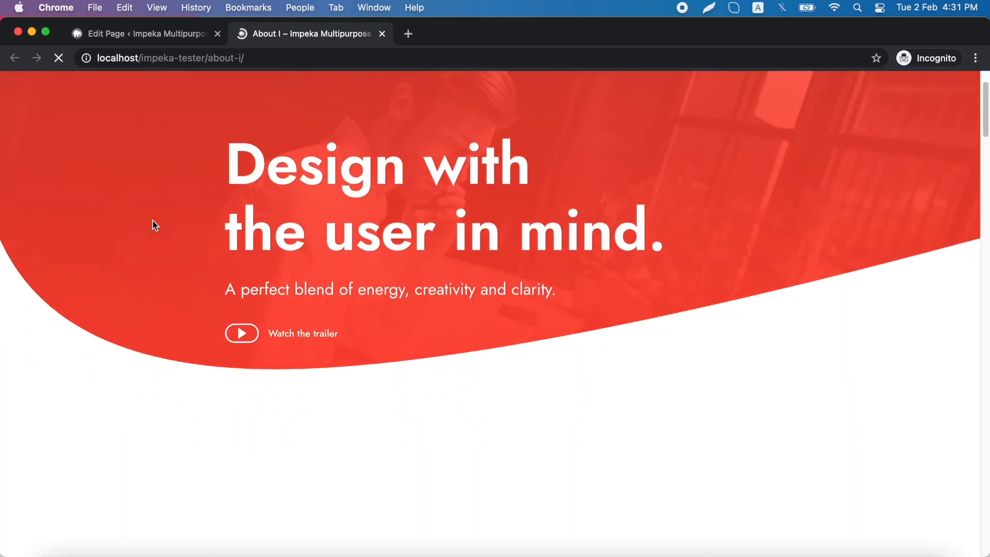
scroll("down", 3)
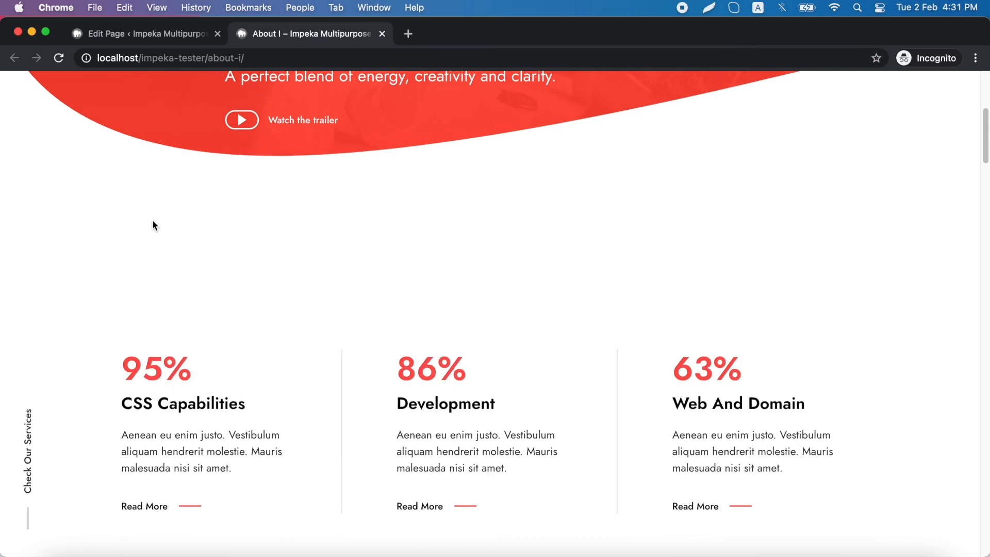
scroll("up", 3)
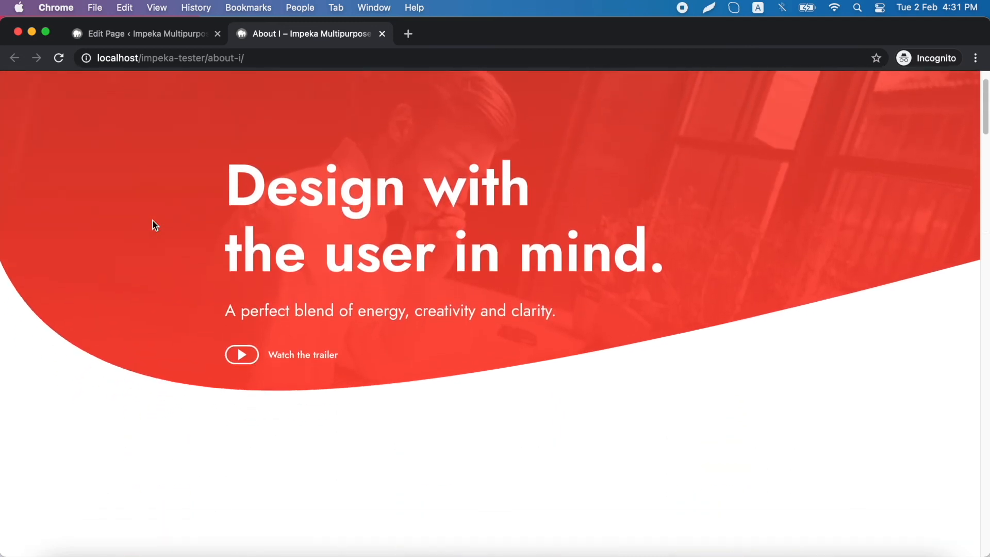
scroll("down", 3)
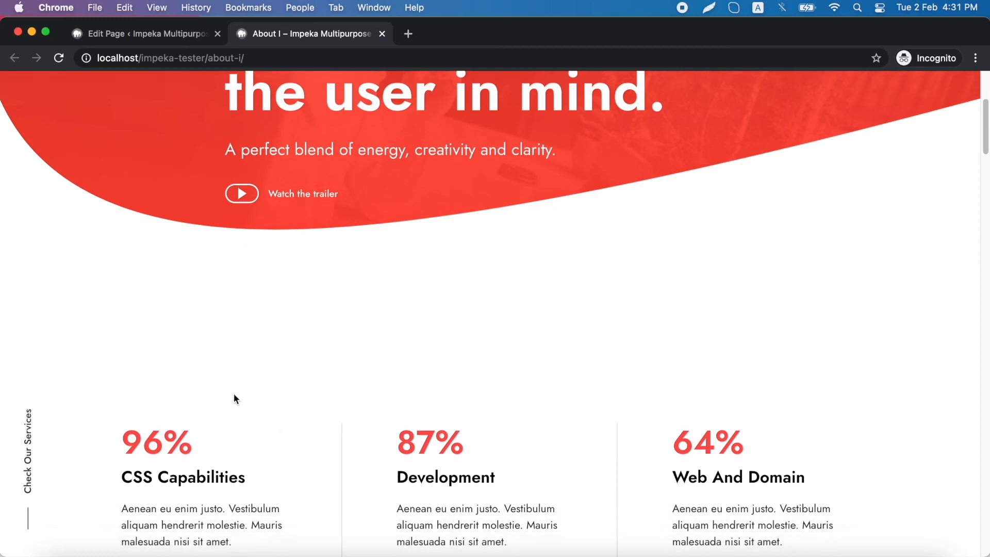
scroll("down", 3)
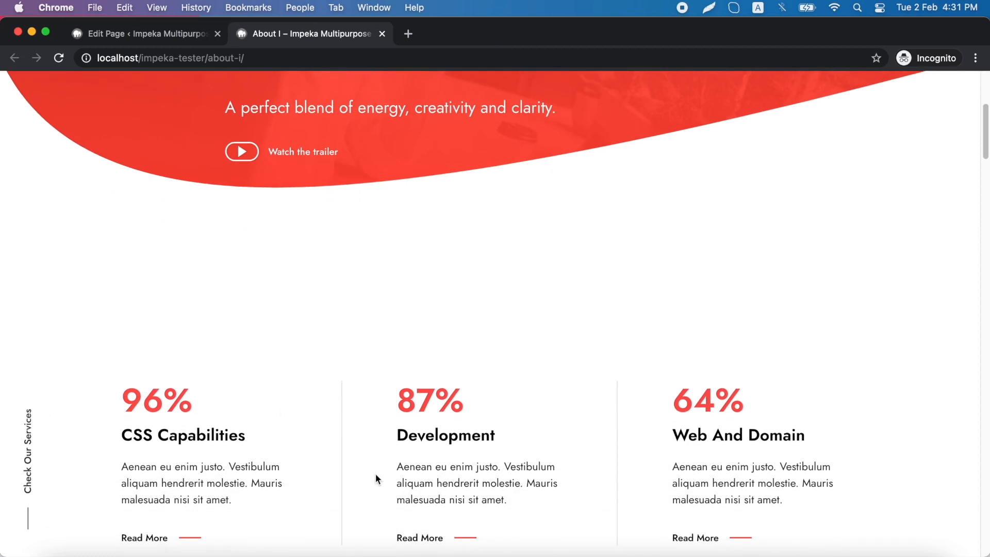
mouse_move(116, 387)
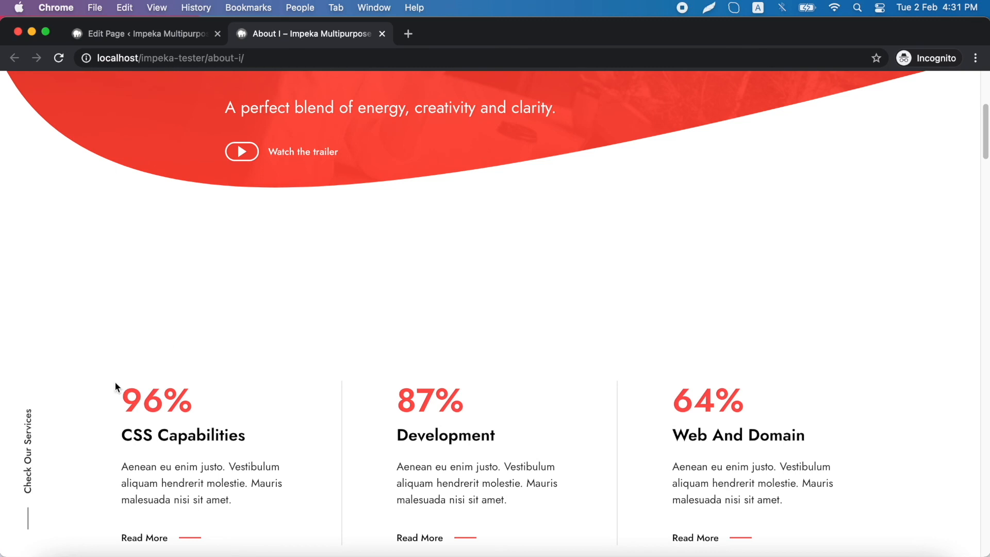
scroll("up", 3)
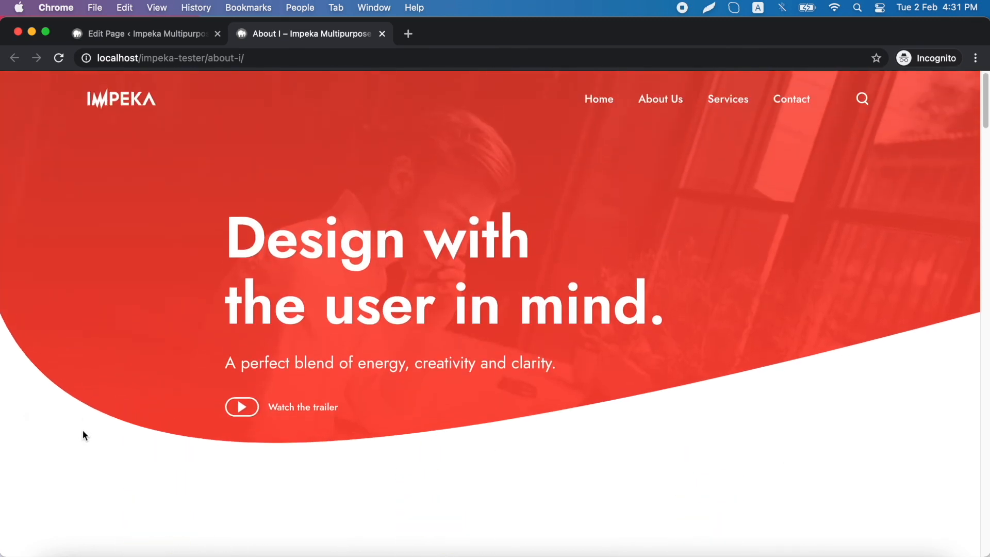